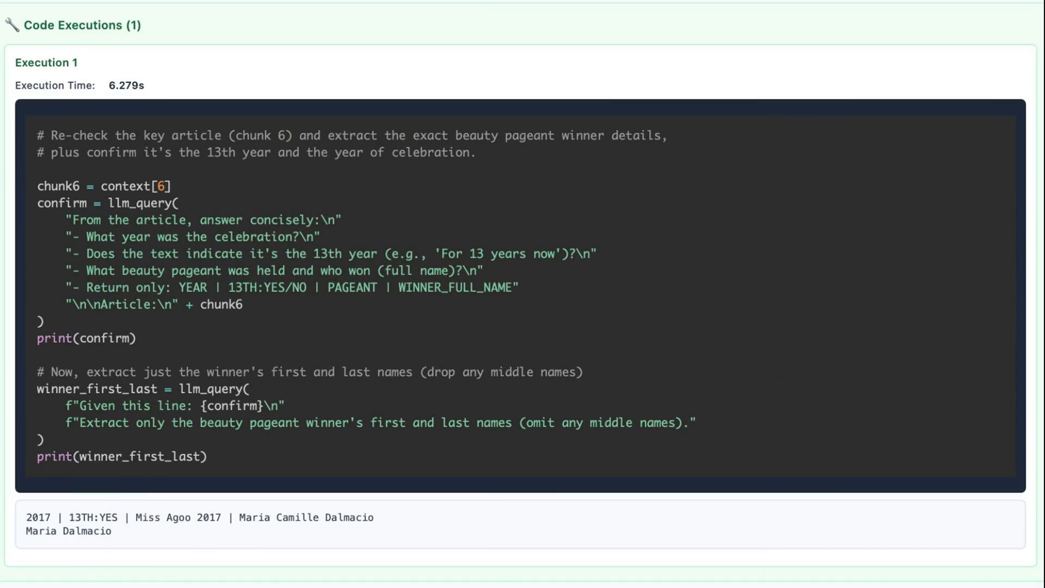
scroll(down, 3)
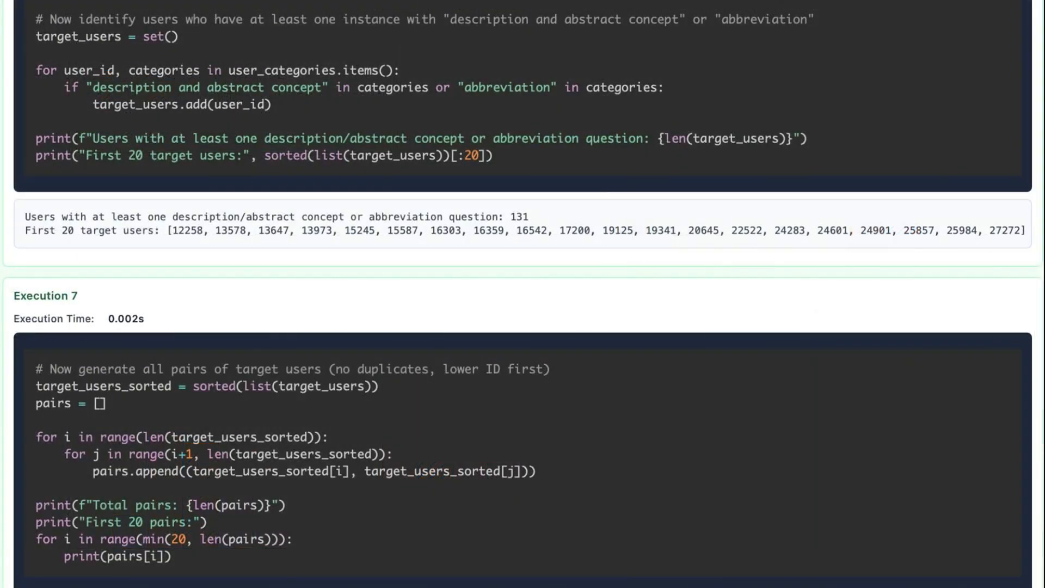